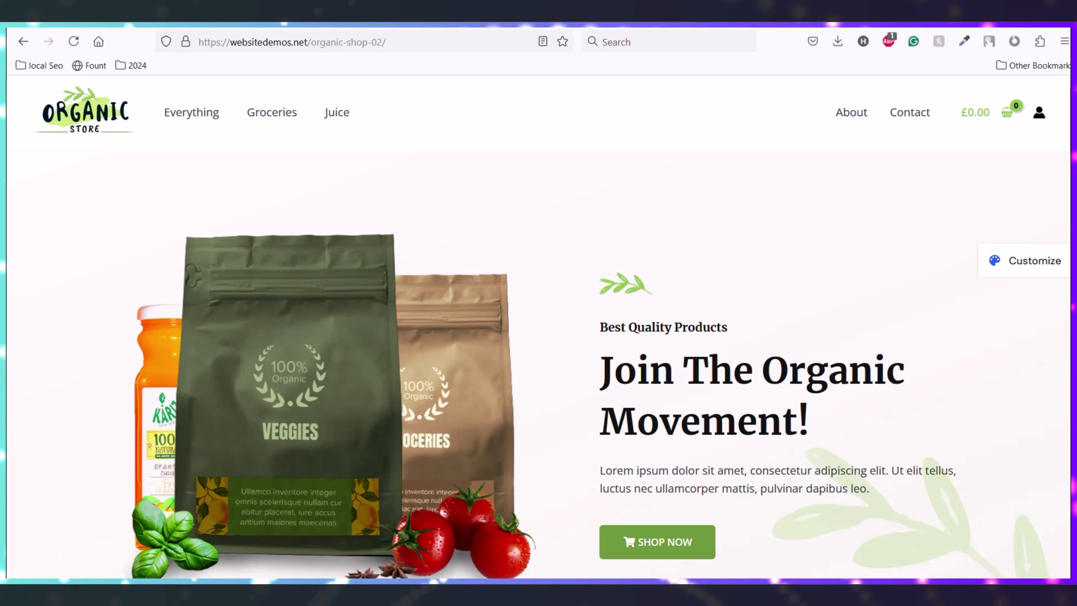
Scroll through the organic-shop-02 demo from the hero past best sellers to Trending Products
{"action": "scroll", "scroll_direction": "down", "scroll_amount": 3}
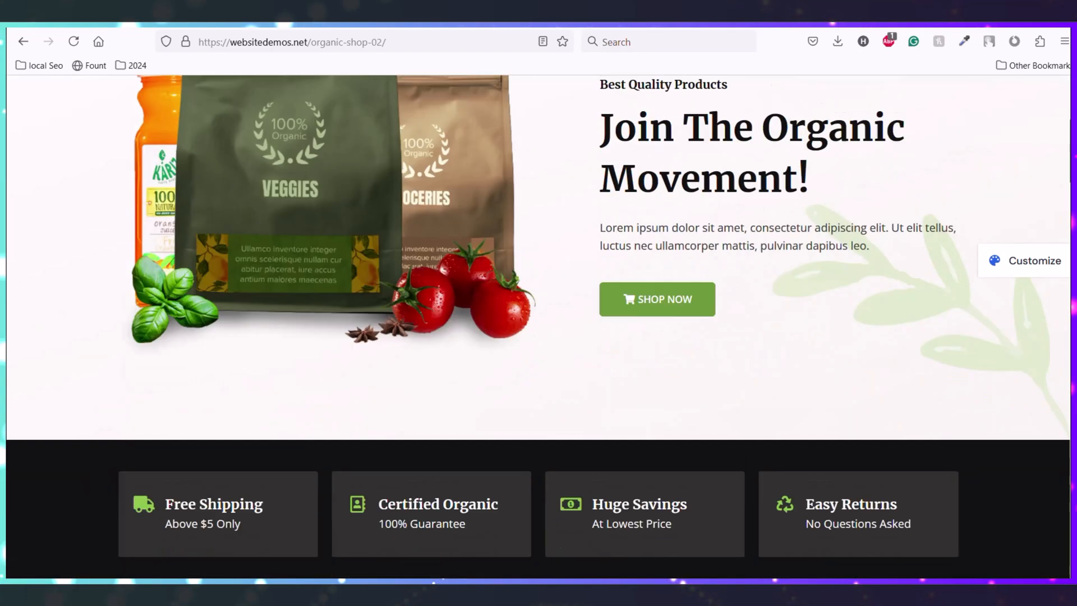
{"action": "scroll", "scroll_direction": "up", "scroll_amount": 3}
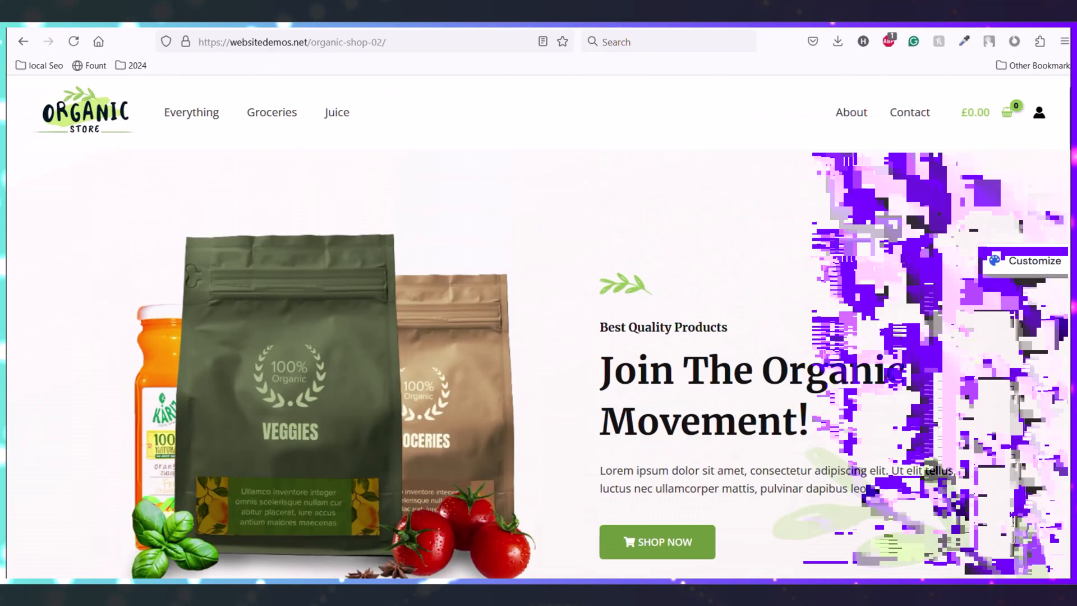
{"action": "scroll", "scroll_direction": "down", "scroll_amount": 3}
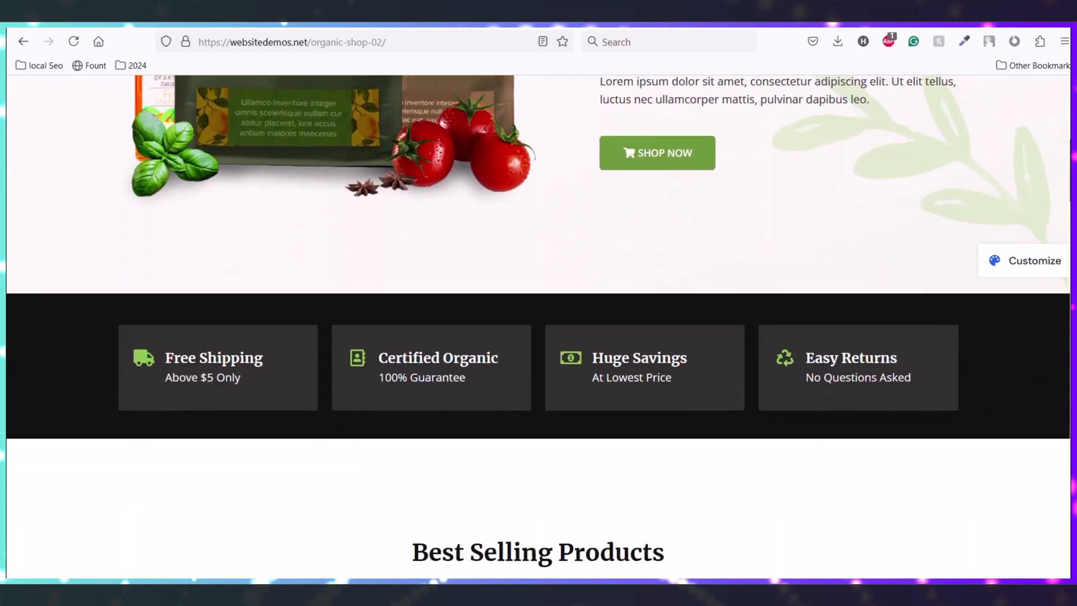
{"action": "scroll", "scroll_direction": "down", "scroll_amount": 3}
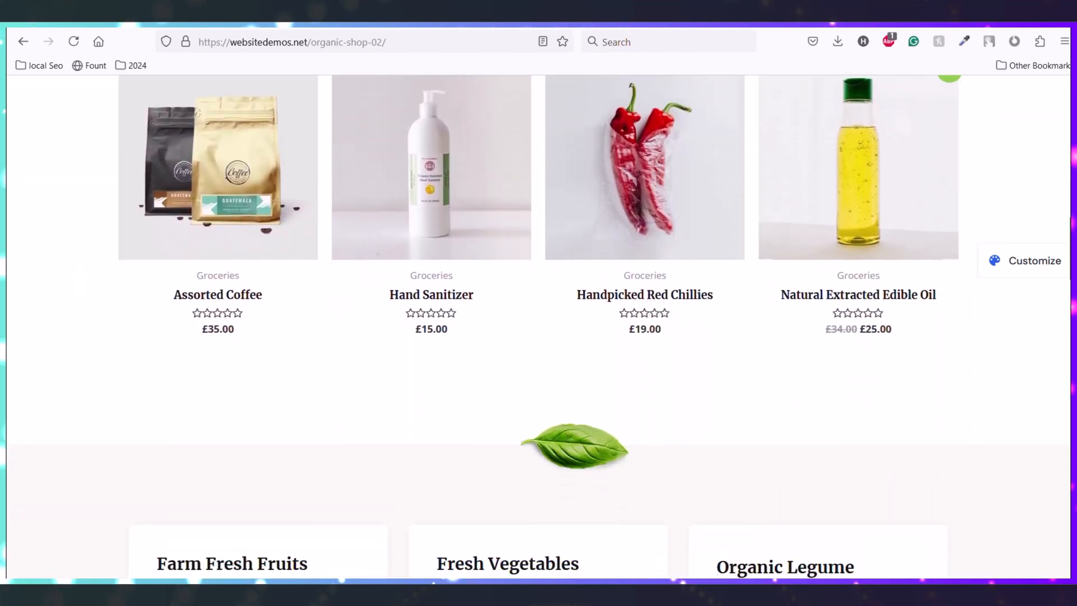
{"action": "scroll", "scroll_direction": "down", "scroll_amount": 3}
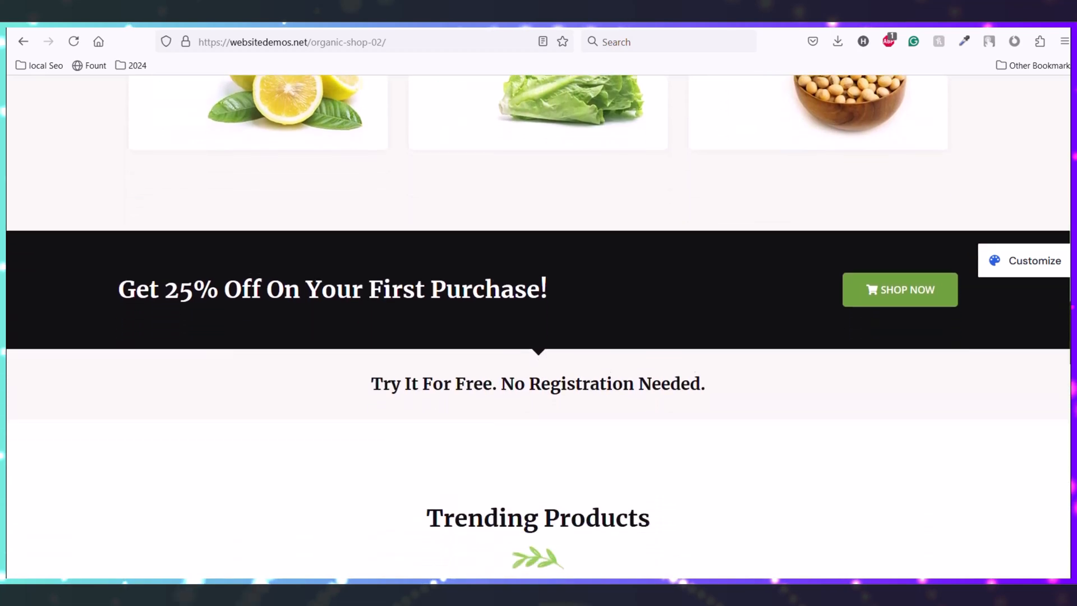
{"action": "scroll", "scroll_direction": "down", "scroll_amount": 3}
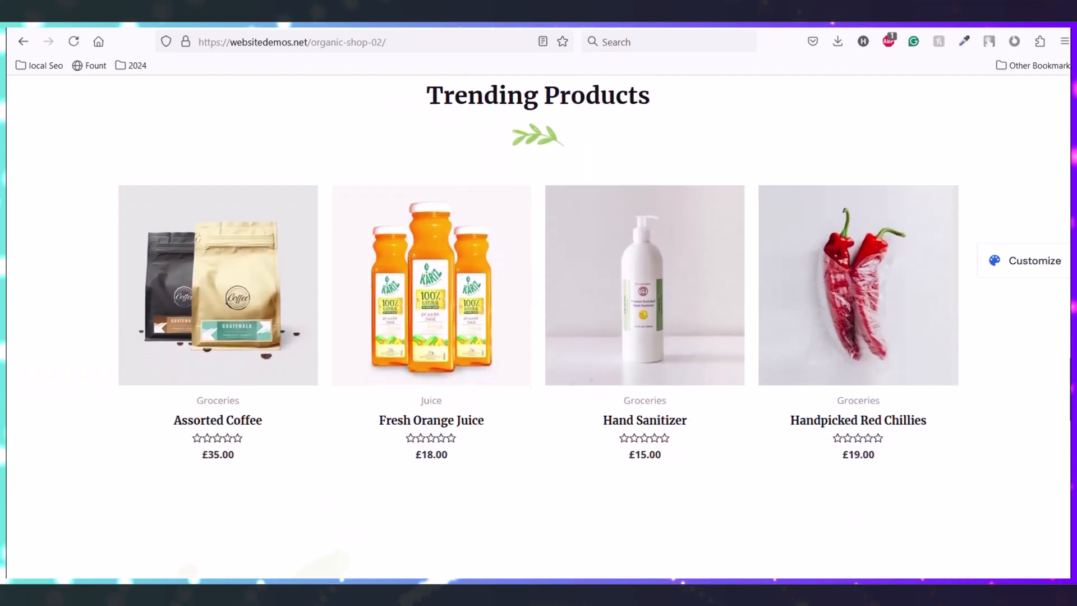
{"action": "scroll", "scroll_direction": "down", "scroll_amount": 3}
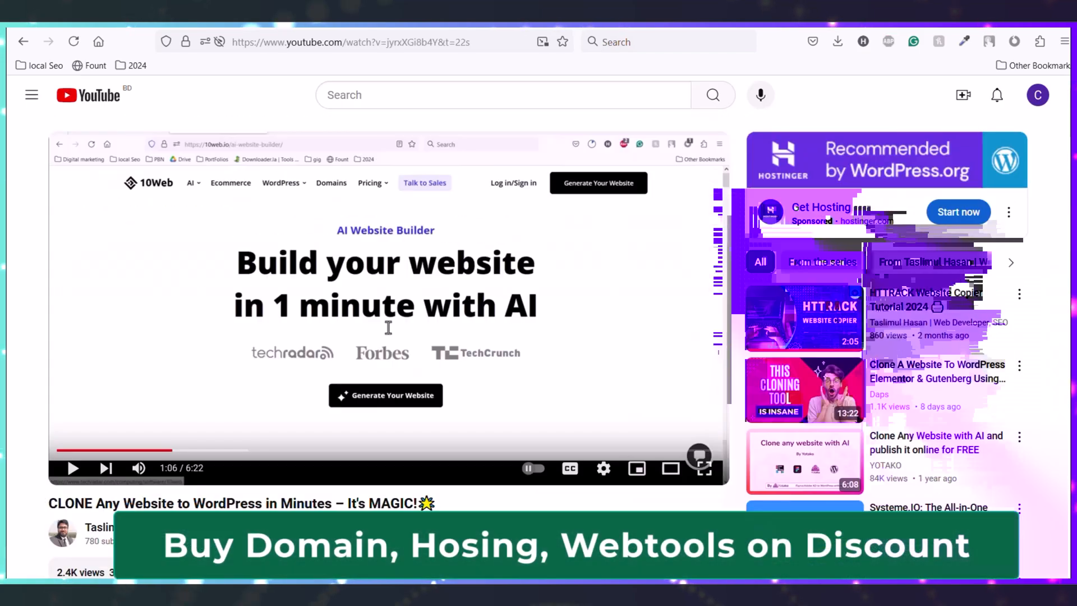
Open the 10web.sjv.io link from the YouTube video's description
{"action": "scroll", "scroll_direction": "down", "scroll_amount": 3}
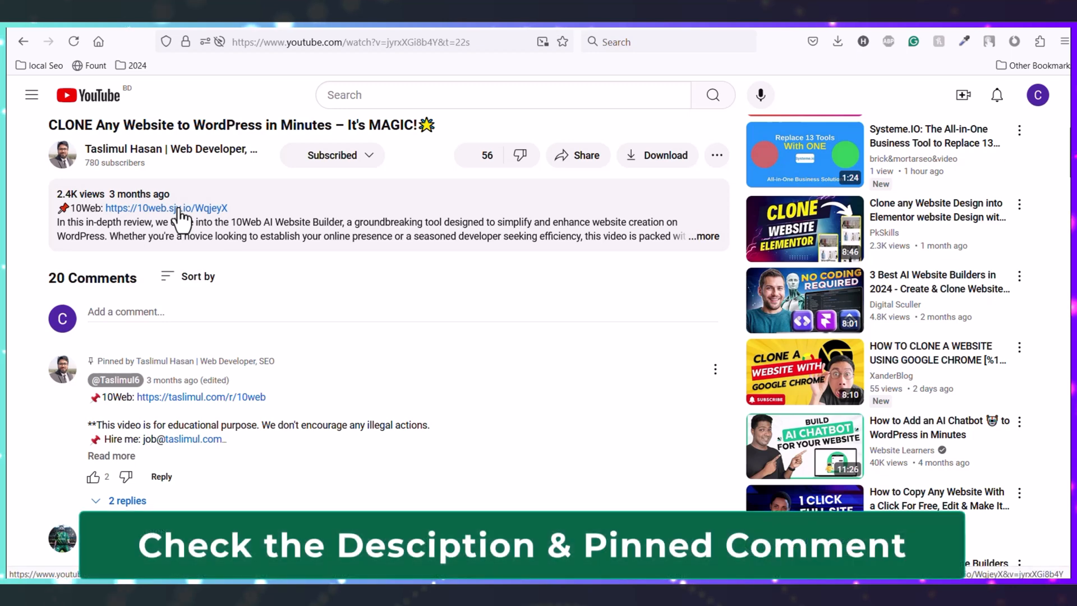
{"action": "left_click", "coordinate": [166, 207]}
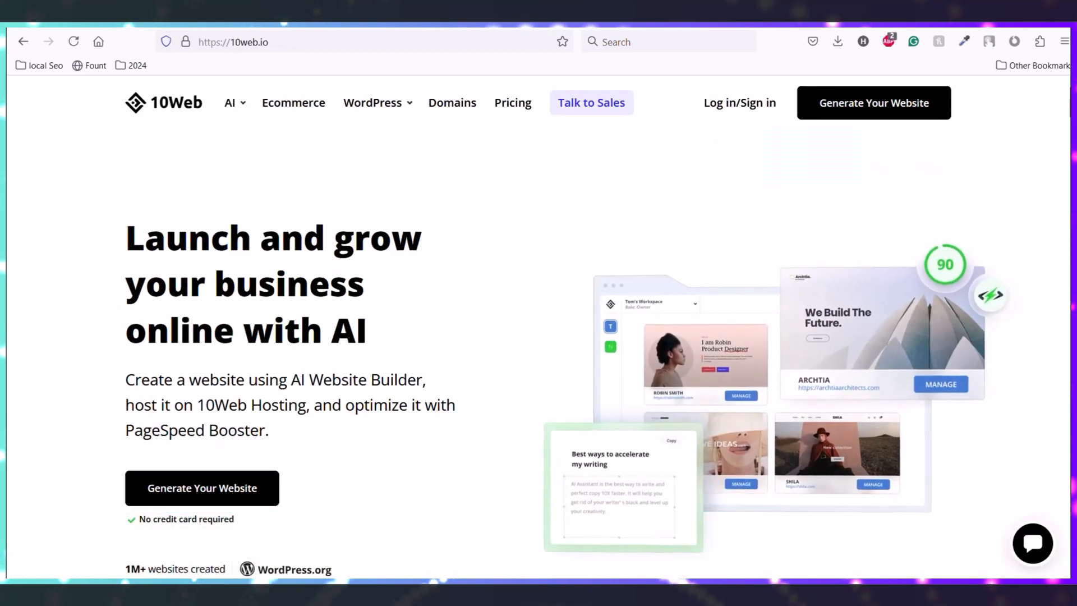
Start generating a website from the 10web.io homepage's Generate Your Website button
{"action": "scroll", "scroll_direction": "down", "scroll_amount": 3}
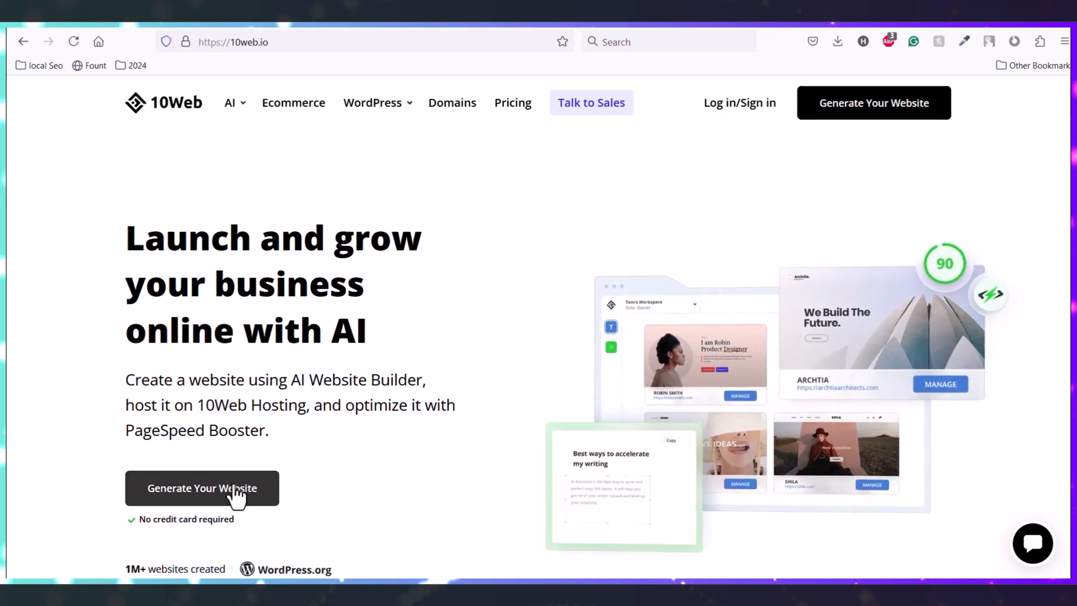
{"action": "left_click", "coordinate": [202, 487]}
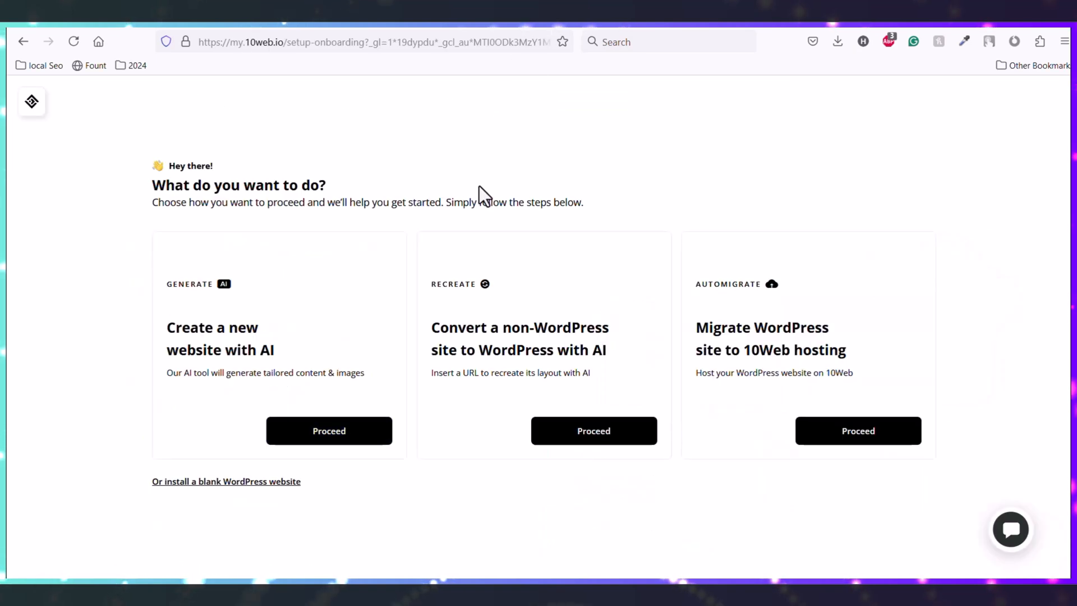
{"action": "mouse_move", "coordinate": [270, 379]}
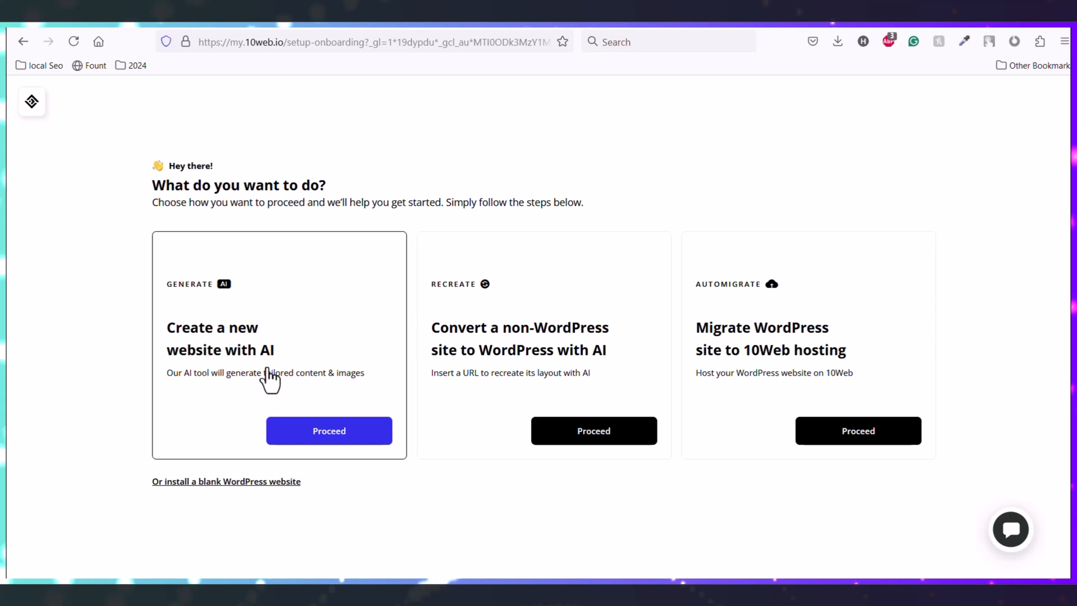
{"action": "mouse_move", "coordinate": [476, 371]}
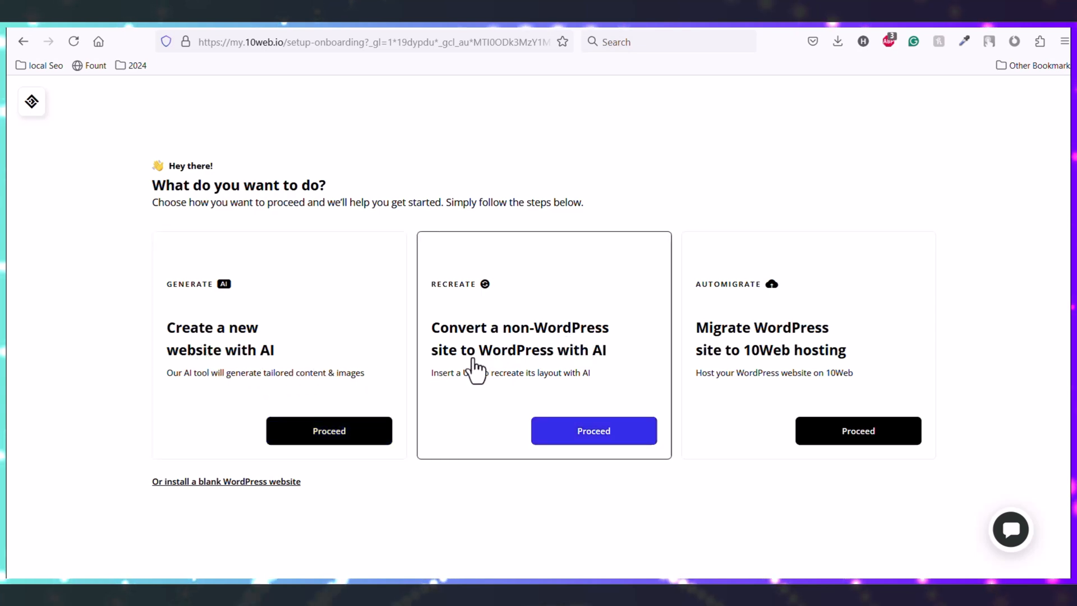
{"action": "mouse_move", "coordinate": [744, 367]}
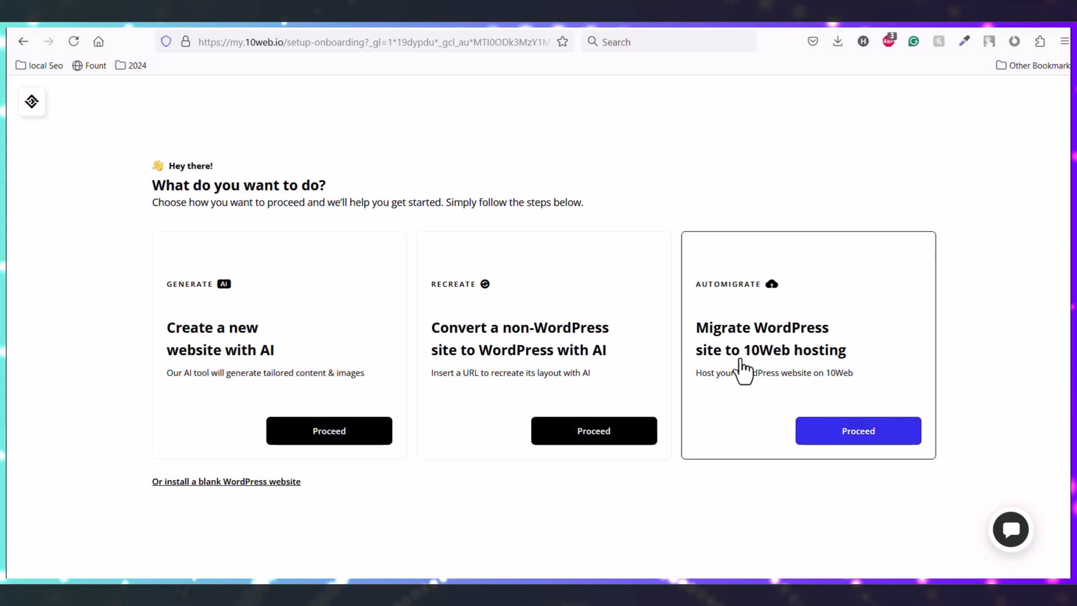
{"action": "mouse_move", "coordinate": [759, 376]}
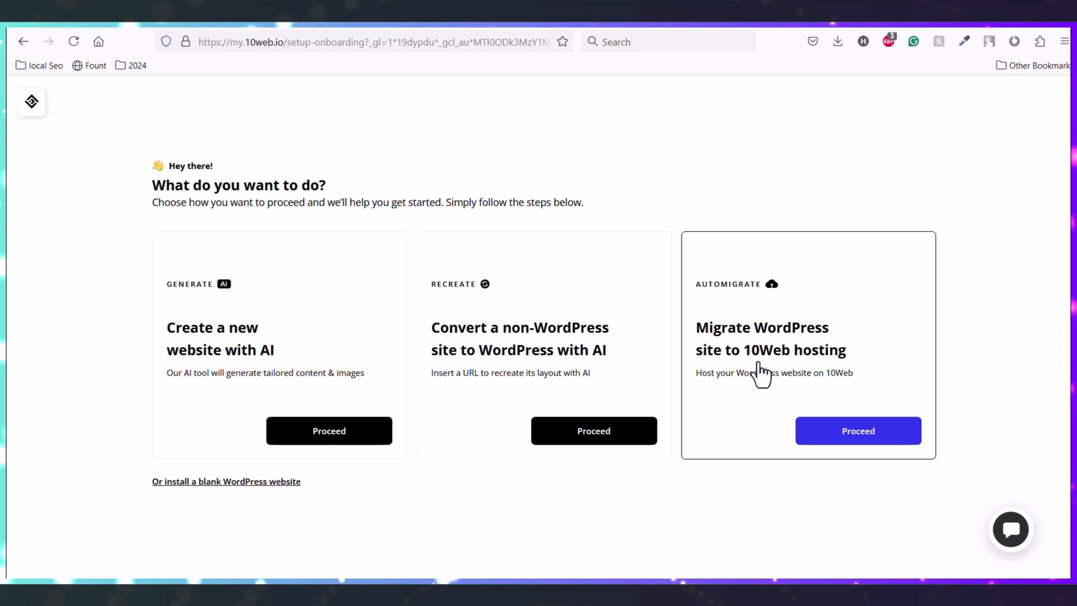
{"action": "mouse_move", "coordinate": [548, 392]}
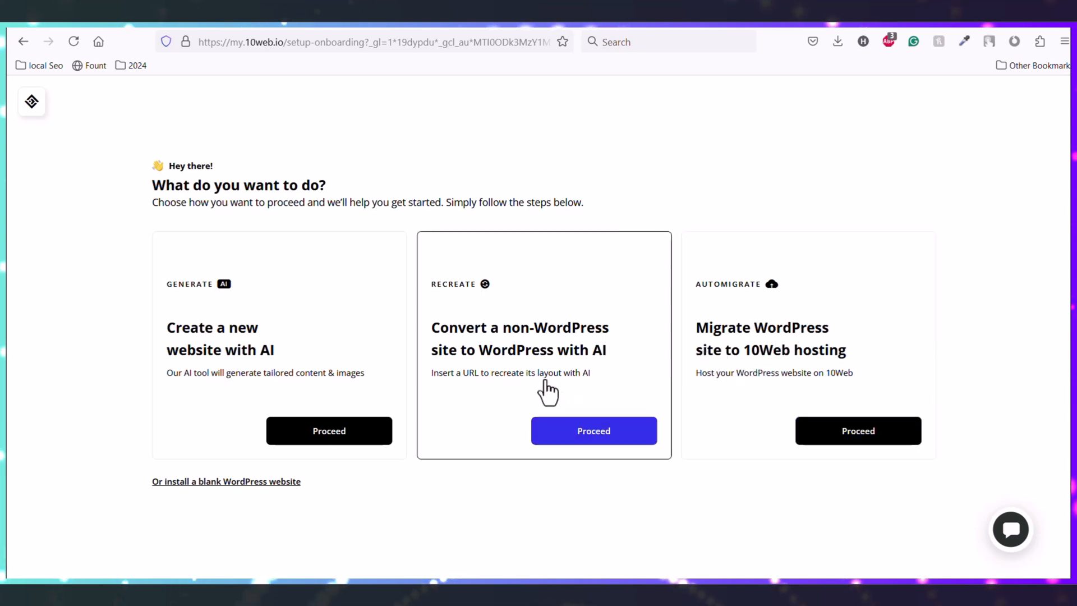
{"action": "mouse_move", "coordinate": [491, 354]}
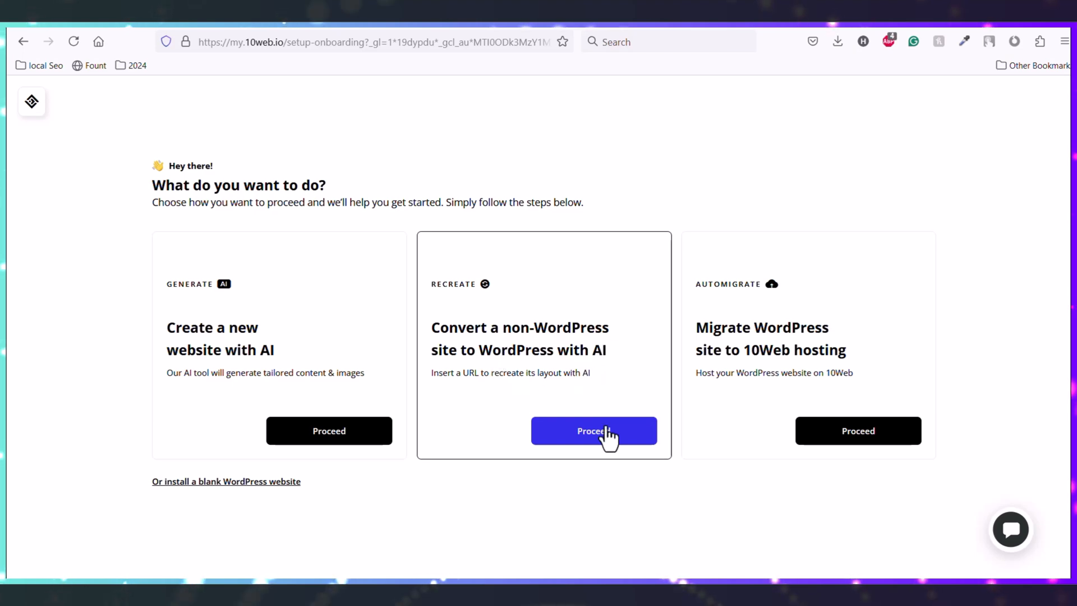
Proceed with the 'Convert a non-WordPress site to WordPress with AI' option
{"action": "left_click", "coordinate": [594, 431]}
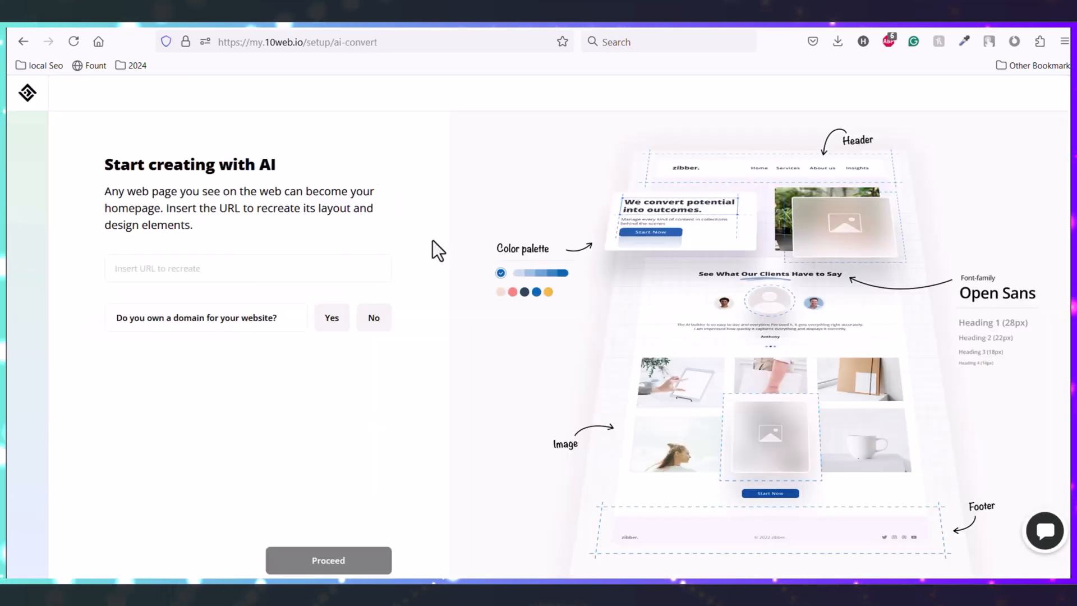
{"action": "left_click", "coordinate": [248, 268]}
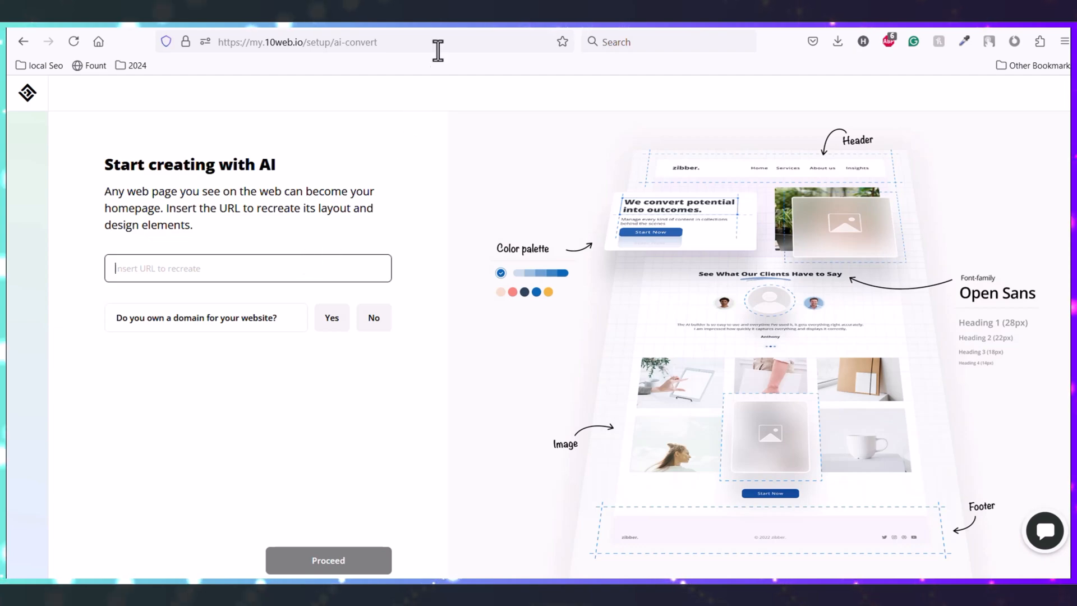
{"action": "right_click", "coordinate": [292, 41]}
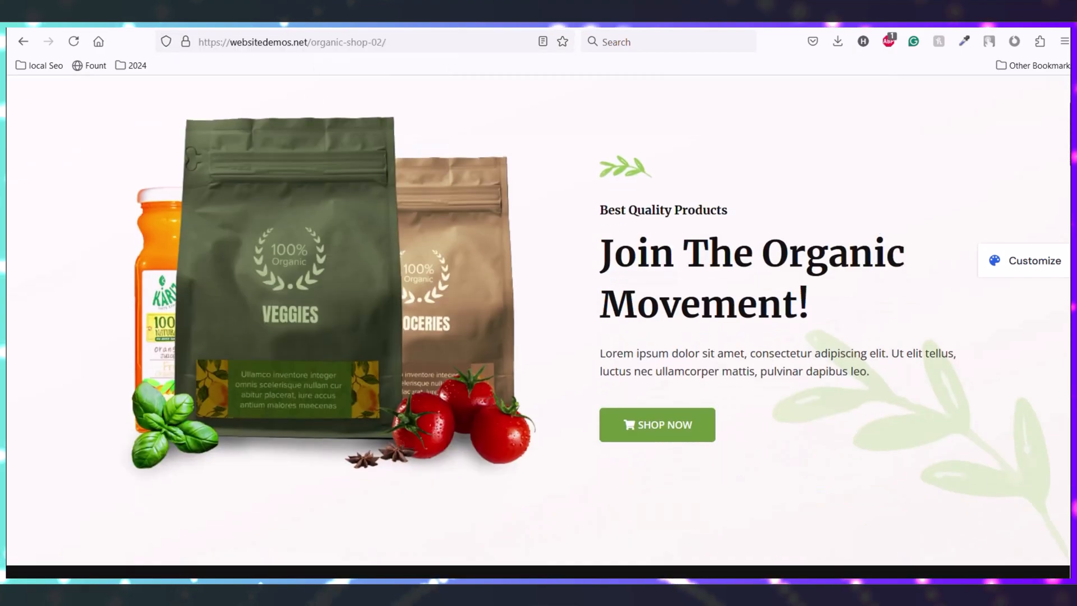
Open Preview & Edit for the recreated organic shop WordPress site
{"action": "scroll", "scroll_direction": "down", "scroll_amount": 3}
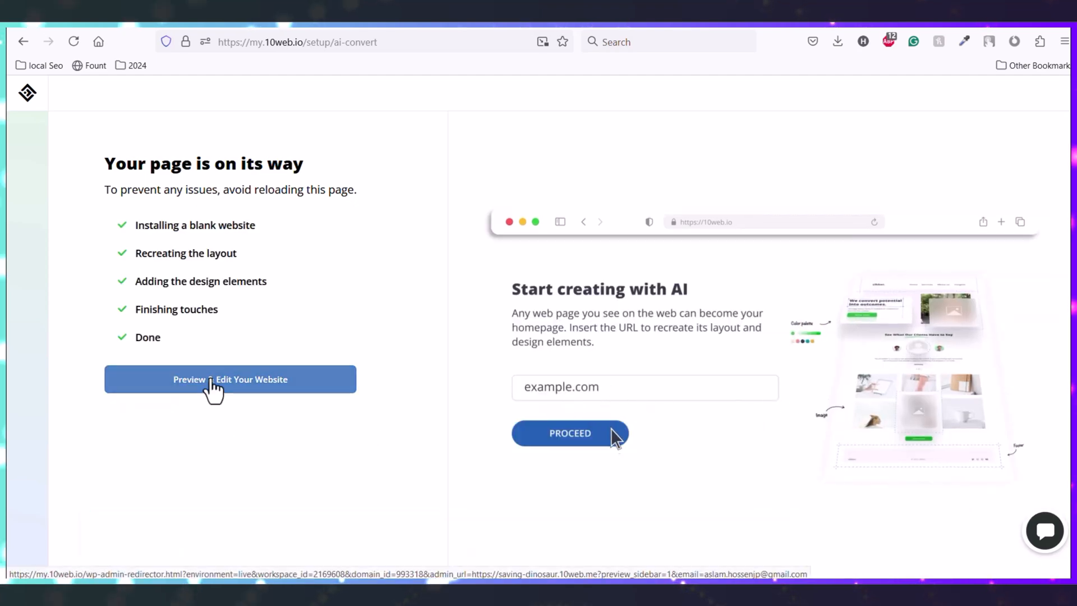
{"action": "left_click", "coordinate": [230, 378]}
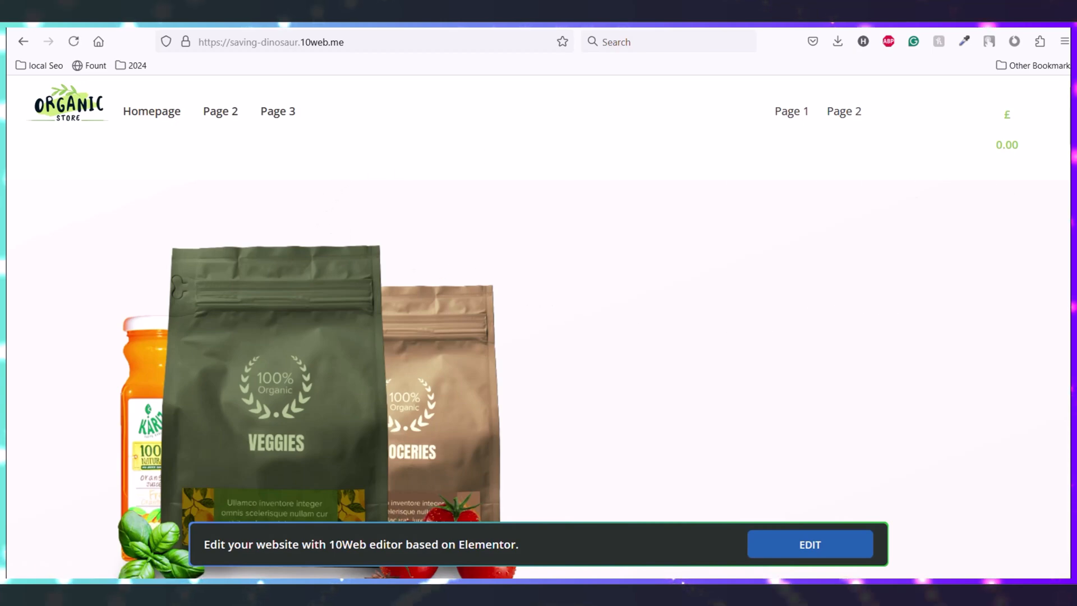
{"action": "scroll", "scroll_direction": "down", "scroll_amount": 3}
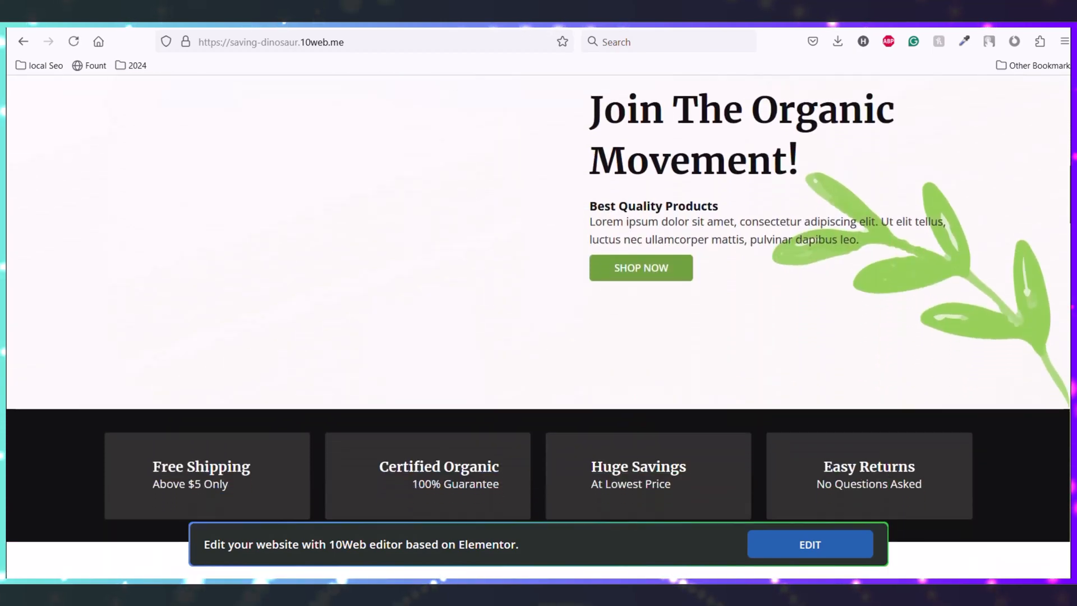
{"action": "scroll", "scroll_direction": "down", "scroll_amount": 3}
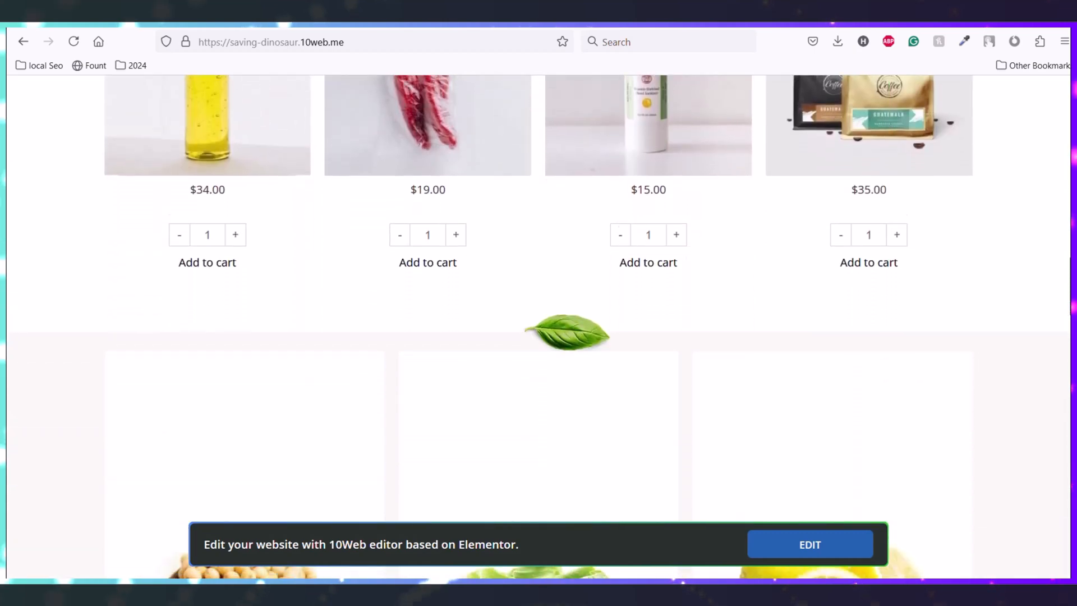
{"action": "scroll", "scroll_direction": "down", "scroll_amount": 3}
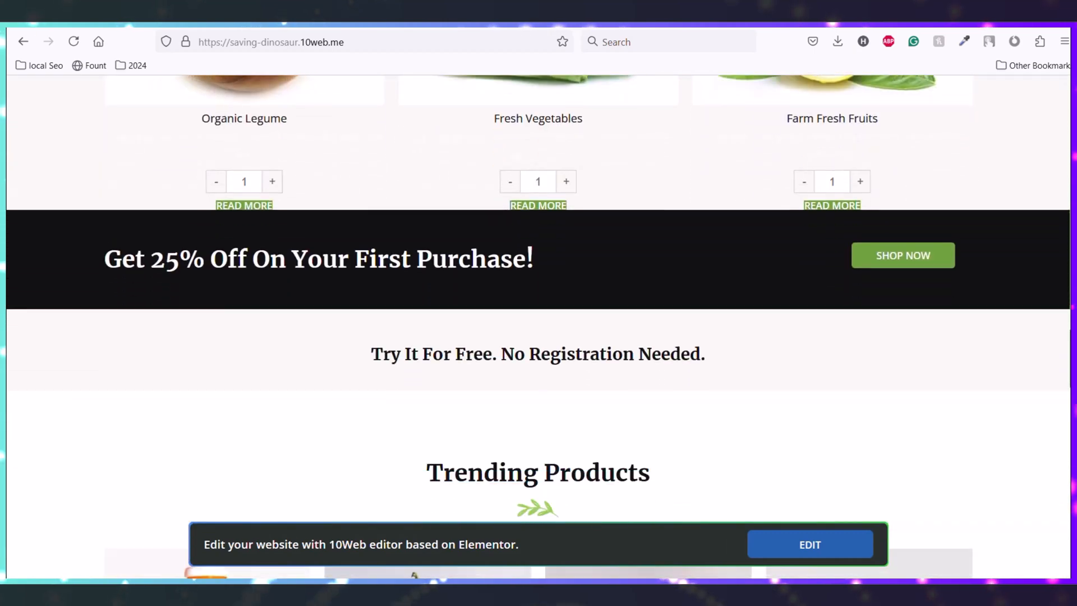
{"action": "scroll", "scroll_direction": "down", "scroll_amount": 3}
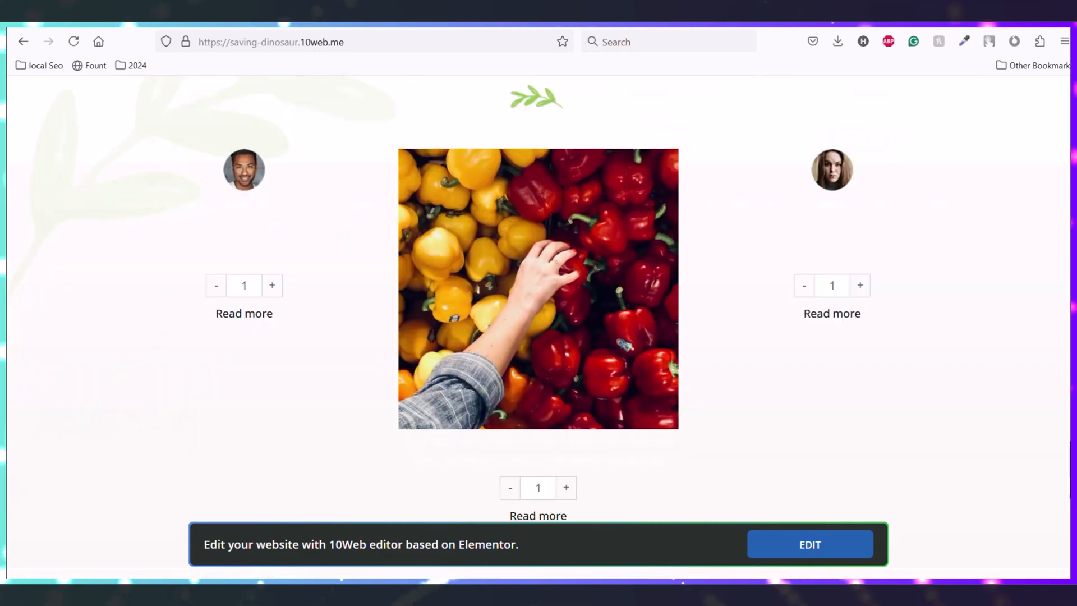
{"action": "scroll", "scroll_direction": "down", "scroll_amount": 3}
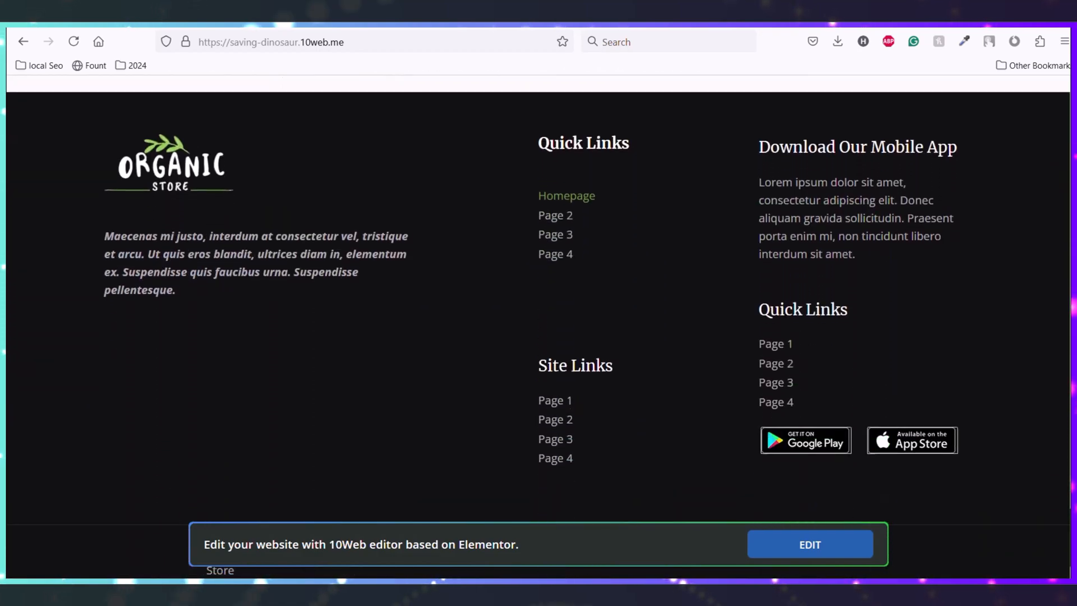
{"action": "scroll", "scroll_direction": "up", "scroll_amount": 3}
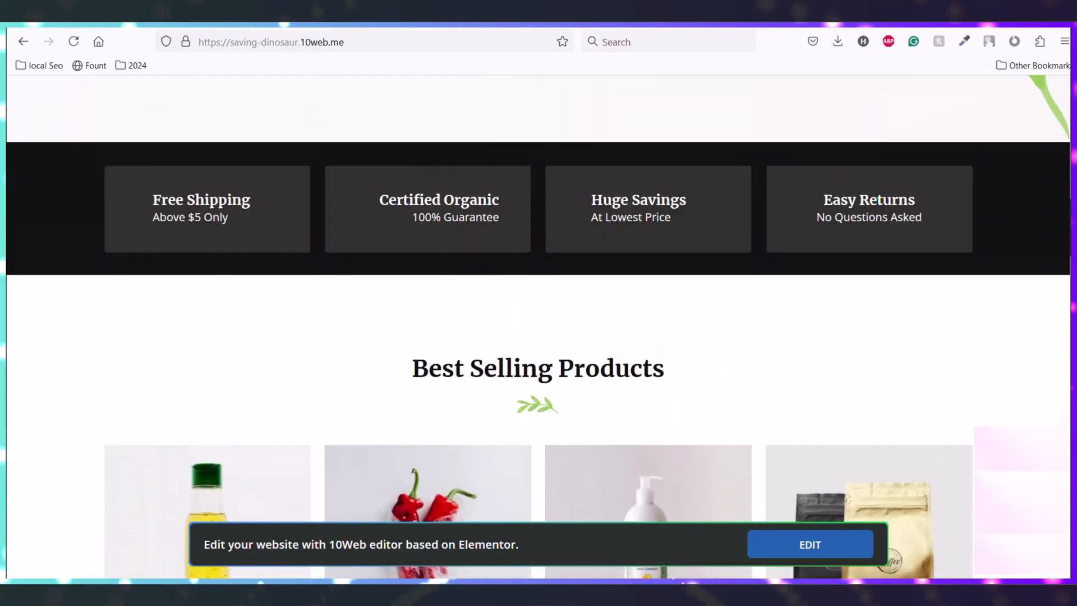
{"action": "scroll", "scroll_direction": "up", "scroll_amount": 3}
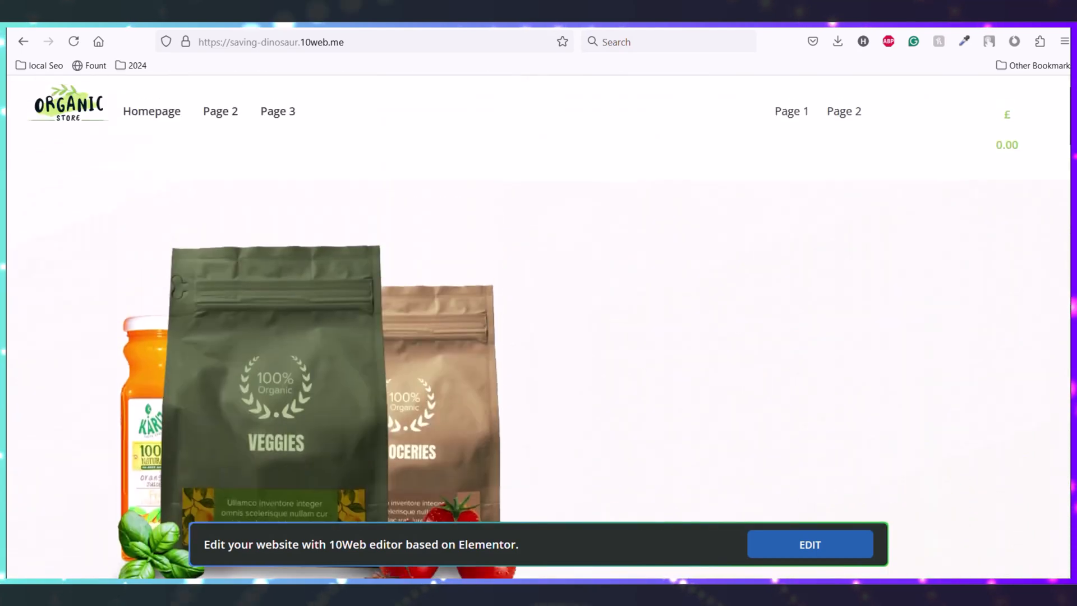
{"action": "scroll", "scroll_direction": "down", "scroll_amount": 3}
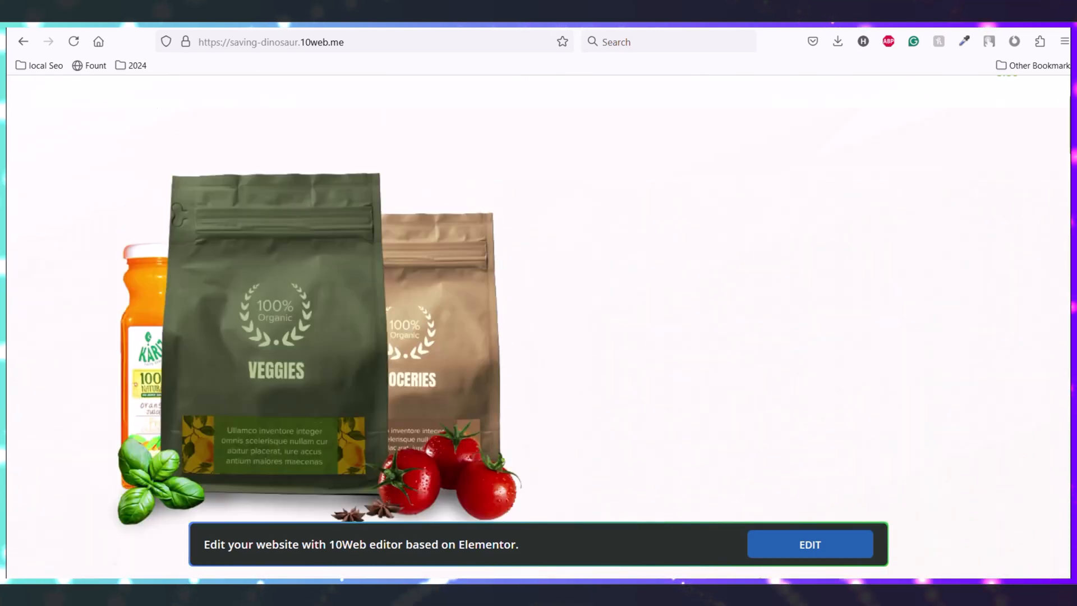
{"action": "scroll", "scroll_direction": "down", "scroll_amount": 3}
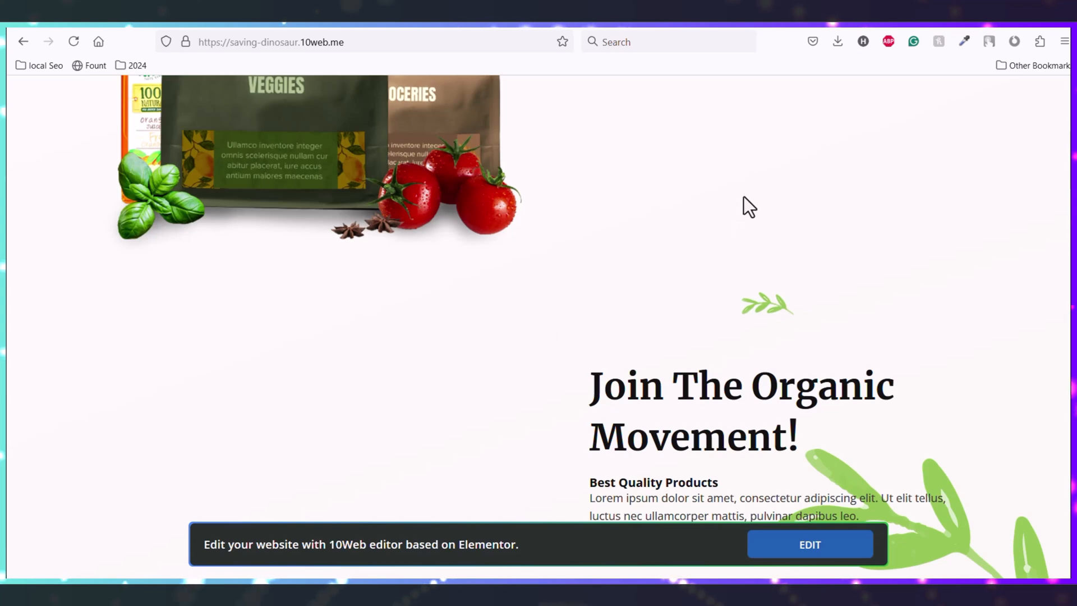
{"action": "scroll", "scroll_direction": "up", "scroll_amount": 3}
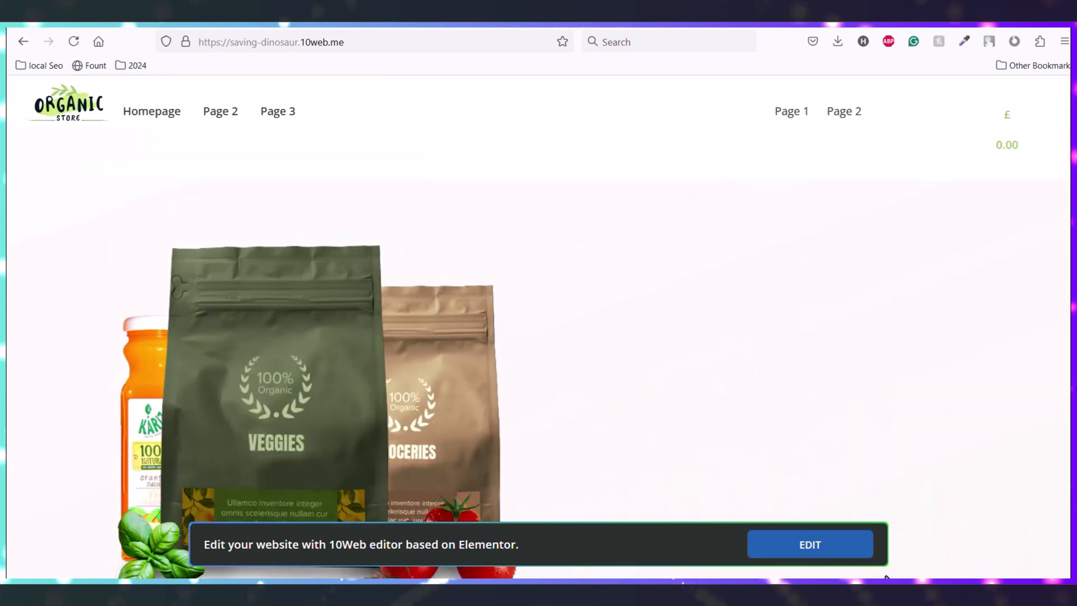
{"action": "mouse_move", "coordinate": [828, 492]}
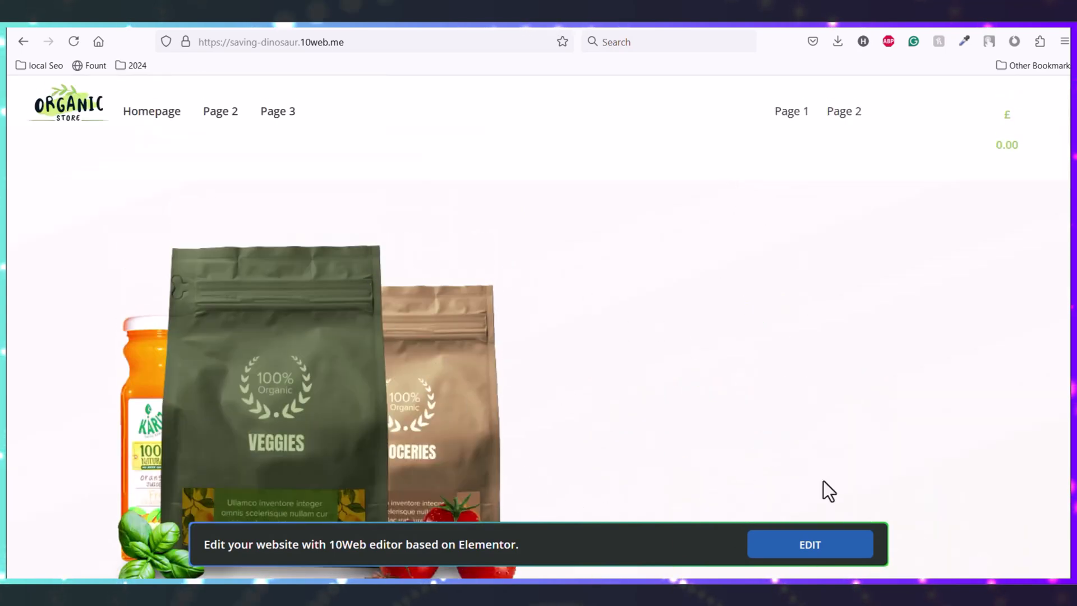
{"action": "left_click", "coordinate": [809, 544]}
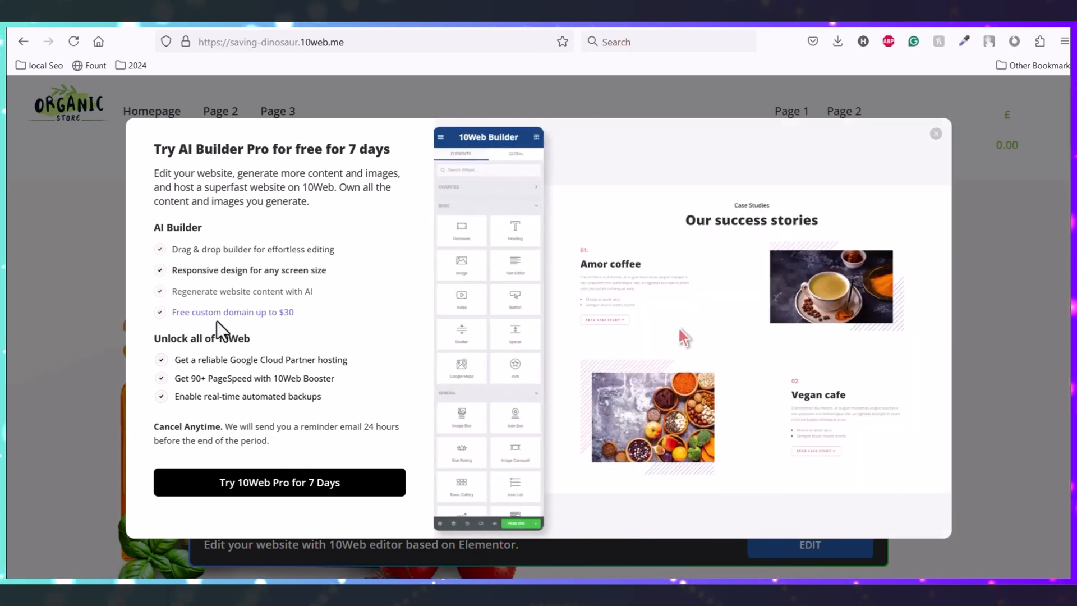
{"action": "double_click", "coordinate": [232, 312]}
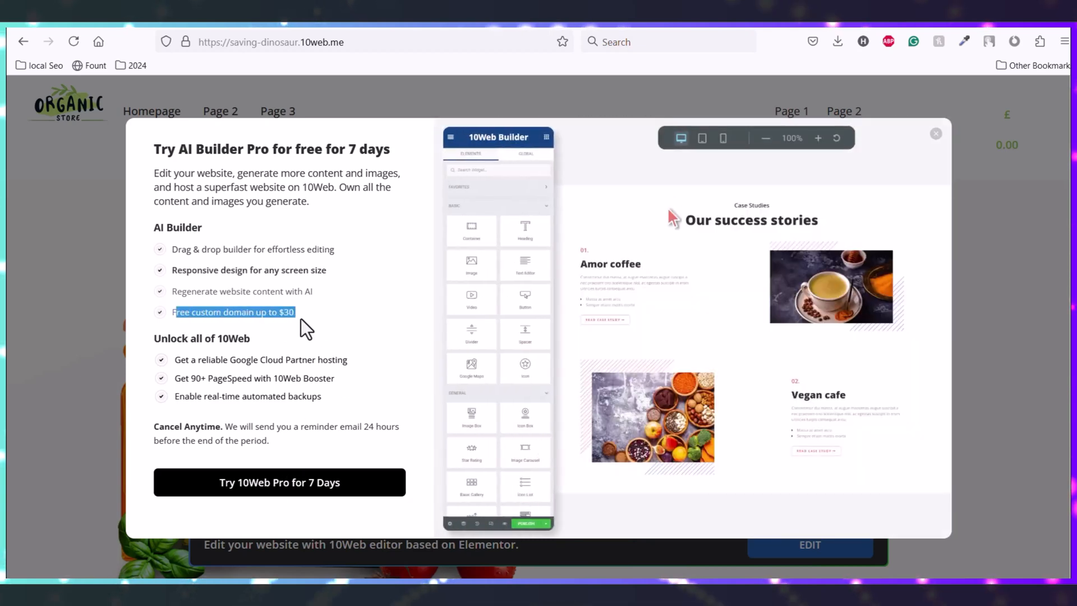
{"action": "left_click", "coordinate": [936, 133]}
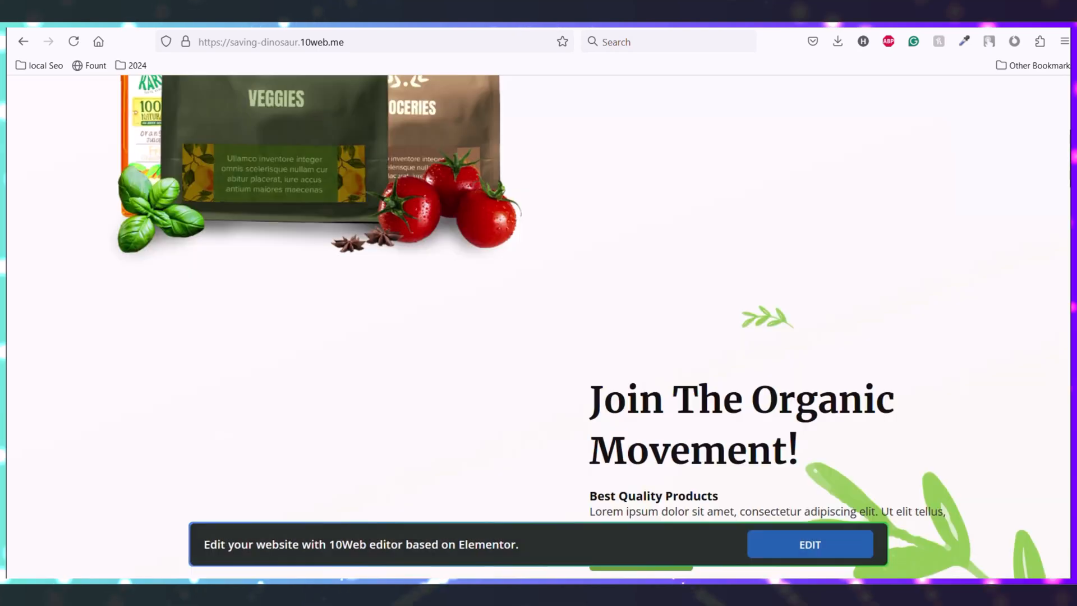
{"action": "scroll", "scroll_direction": "down", "scroll_amount": 3}
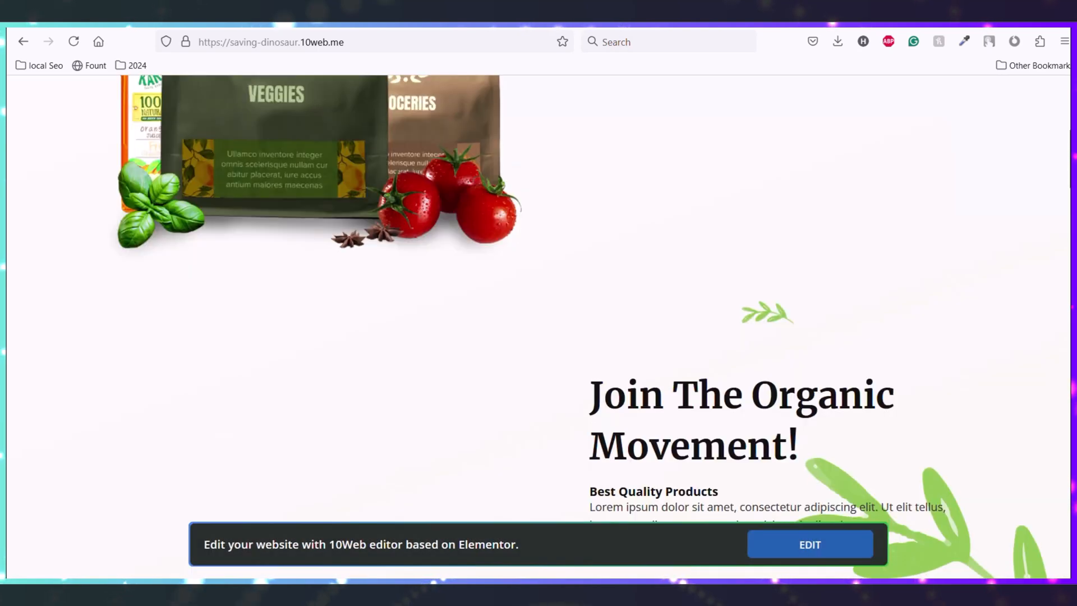
{"action": "scroll", "scroll_direction": "down", "scroll_amount": 3}
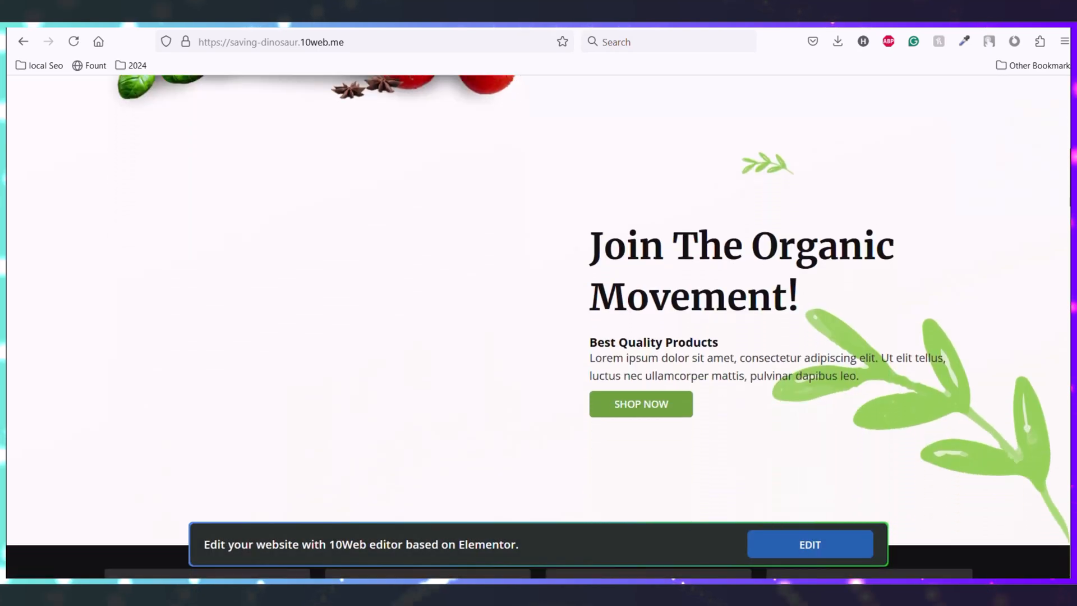
{"action": "scroll", "scroll_direction": "down", "scroll_amount": 3}
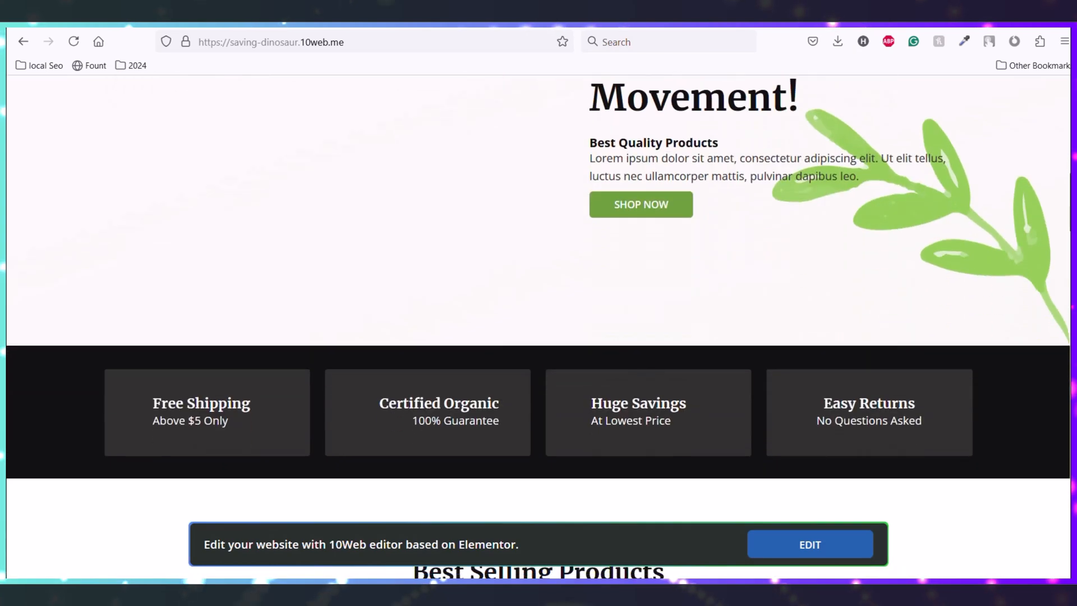
{"action": "scroll", "scroll_direction": "down", "scroll_amount": 3}
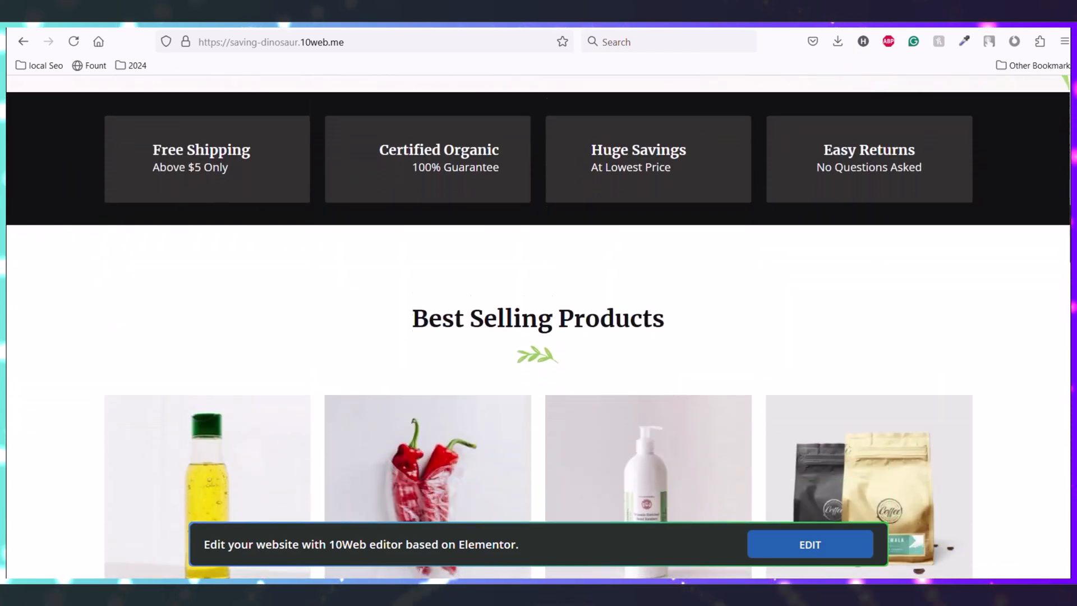
{"action": "scroll", "scroll_direction": "down", "scroll_amount": 3}
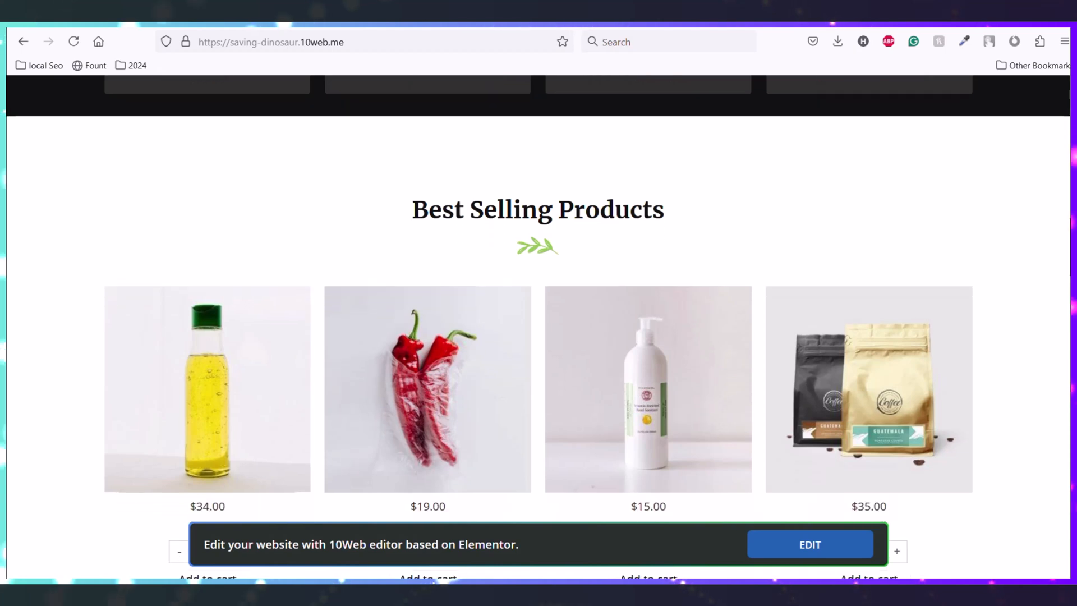
{"action": "scroll", "scroll_direction": "down", "scroll_amount": 3}
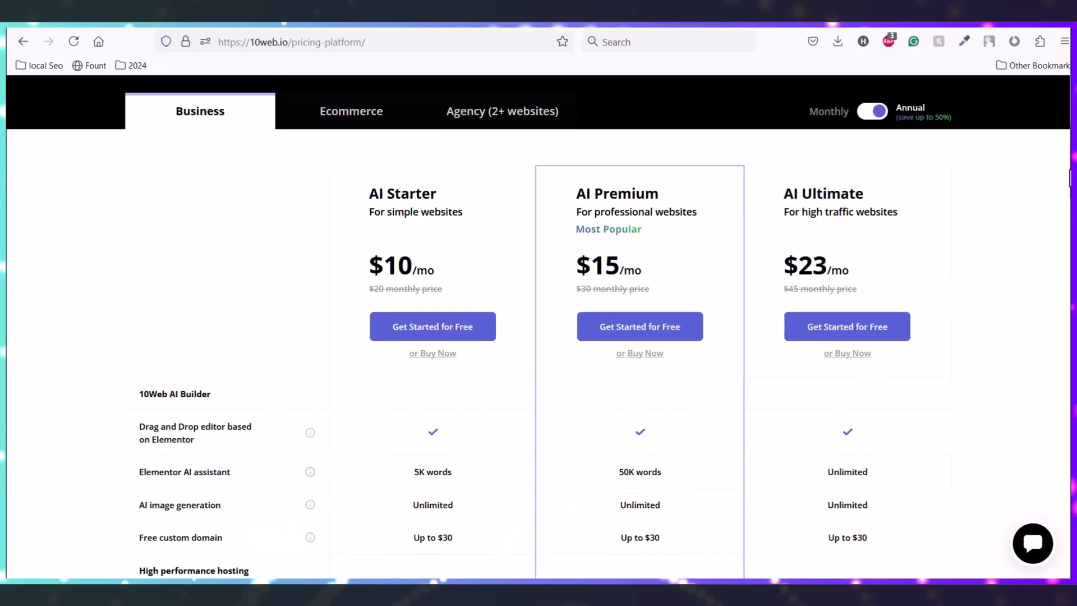
{"action": "mouse_move", "coordinate": [304, 229]}
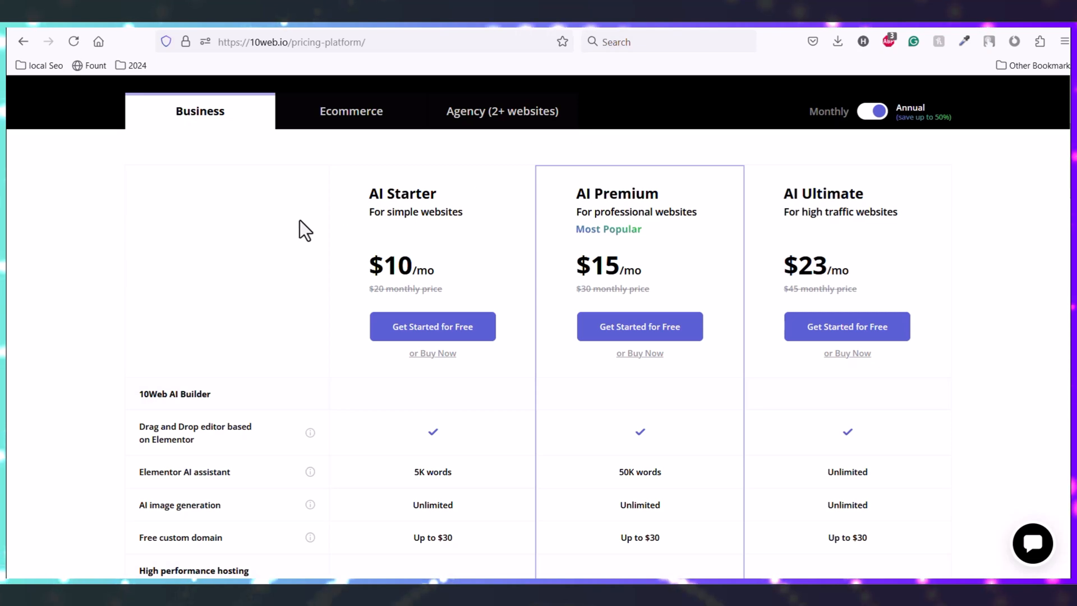
{"action": "mouse_move", "coordinate": [357, 258]}
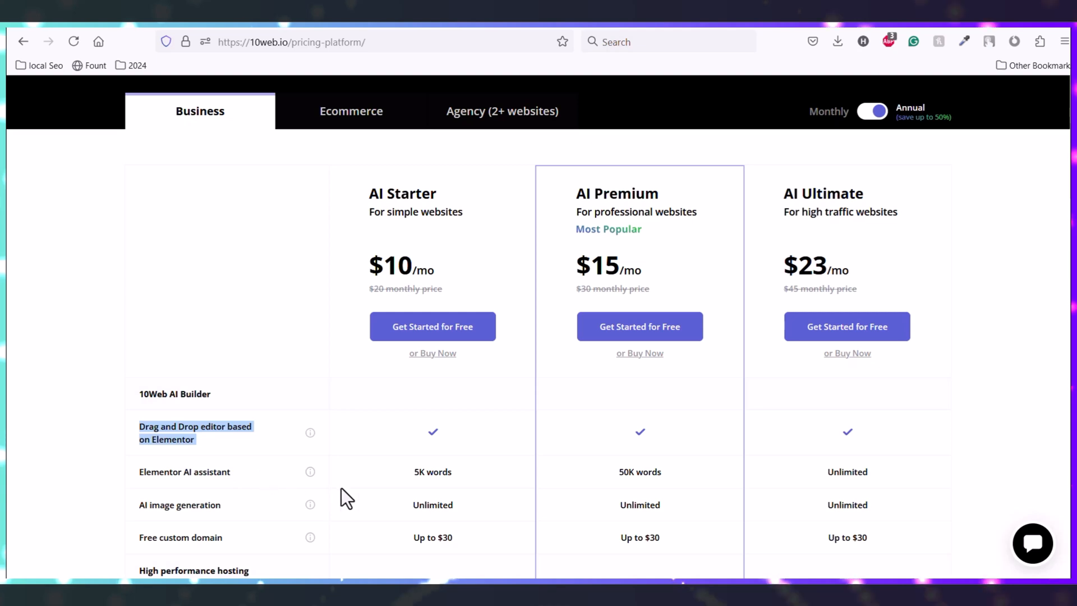
Scroll the Business plan feature table down to See All Features and back to the plans
{"action": "scroll", "scroll_direction": "down", "scroll_amount": 3}
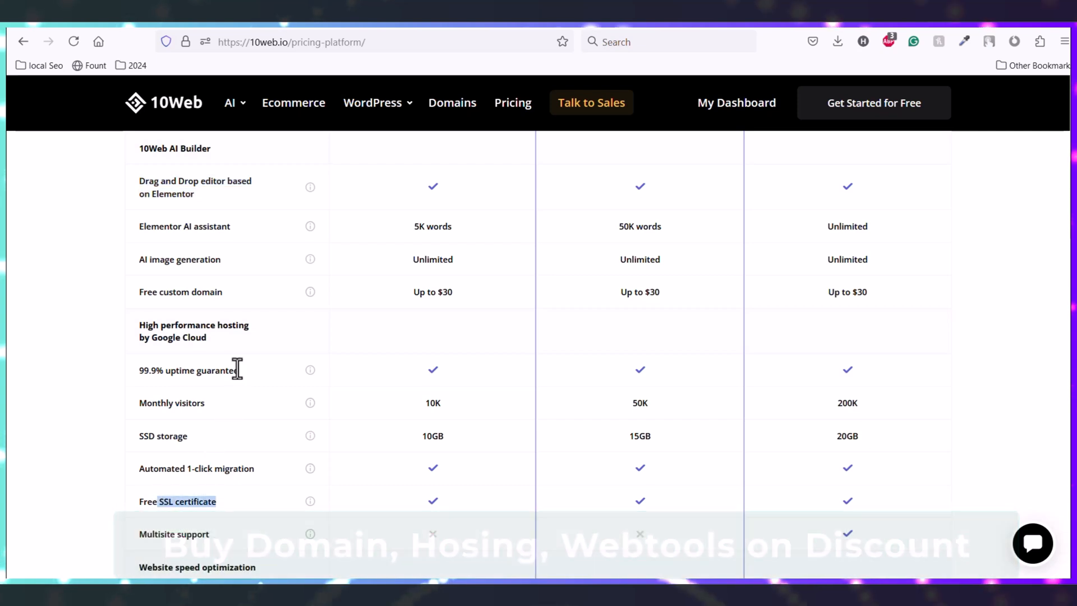
{"action": "scroll", "scroll_direction": "down", "scroll_amount": 3}
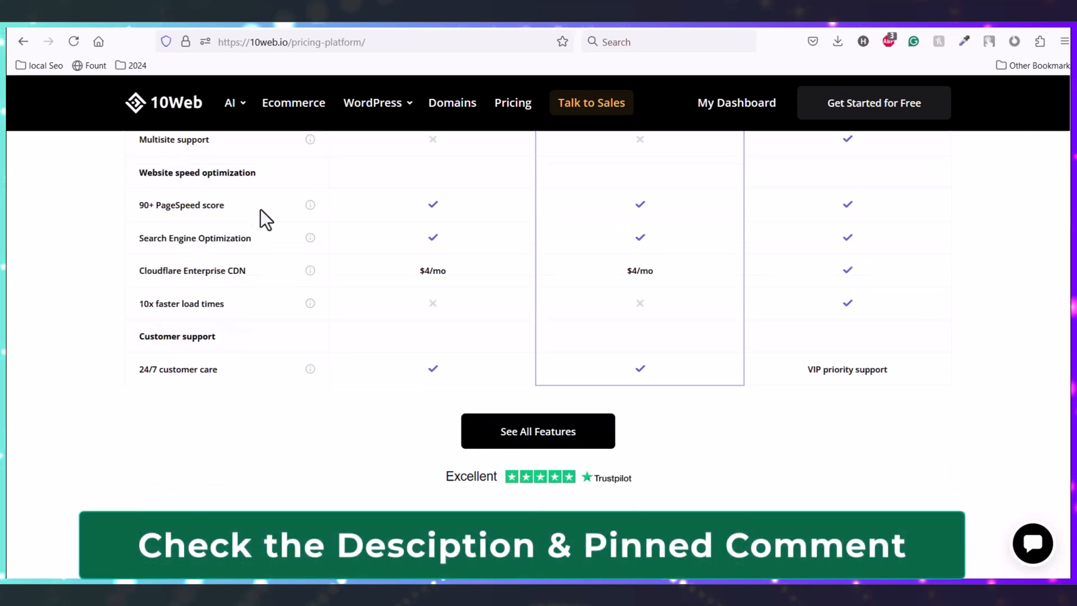
{"action": "scroll", "scroll_direction": "up", "scroll_amount": 3}
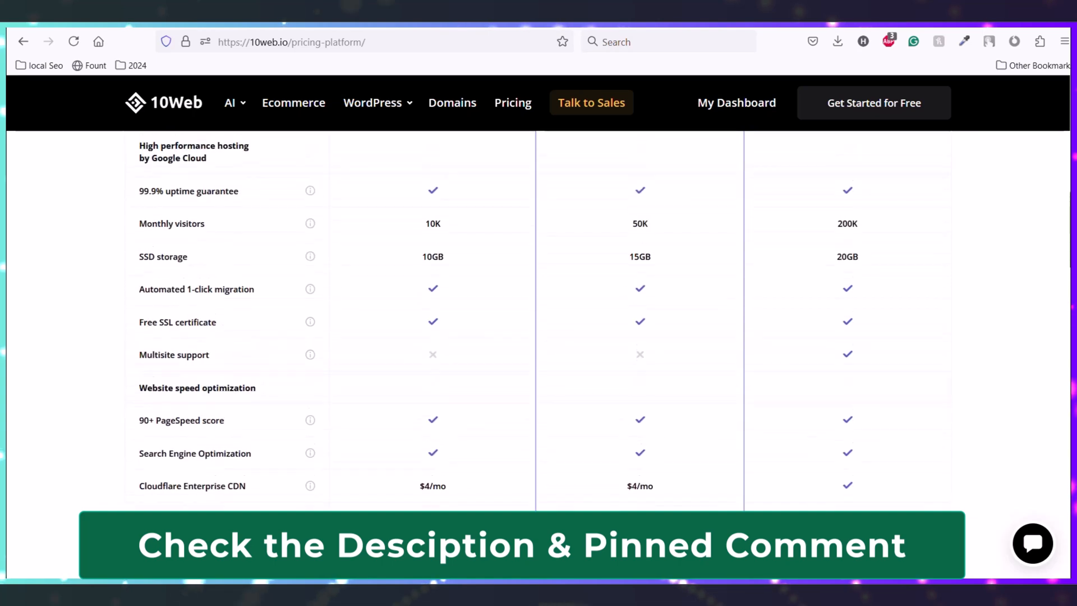
{"action": "scroll", "scroll_direction": "up", "scroll_amount": 3}
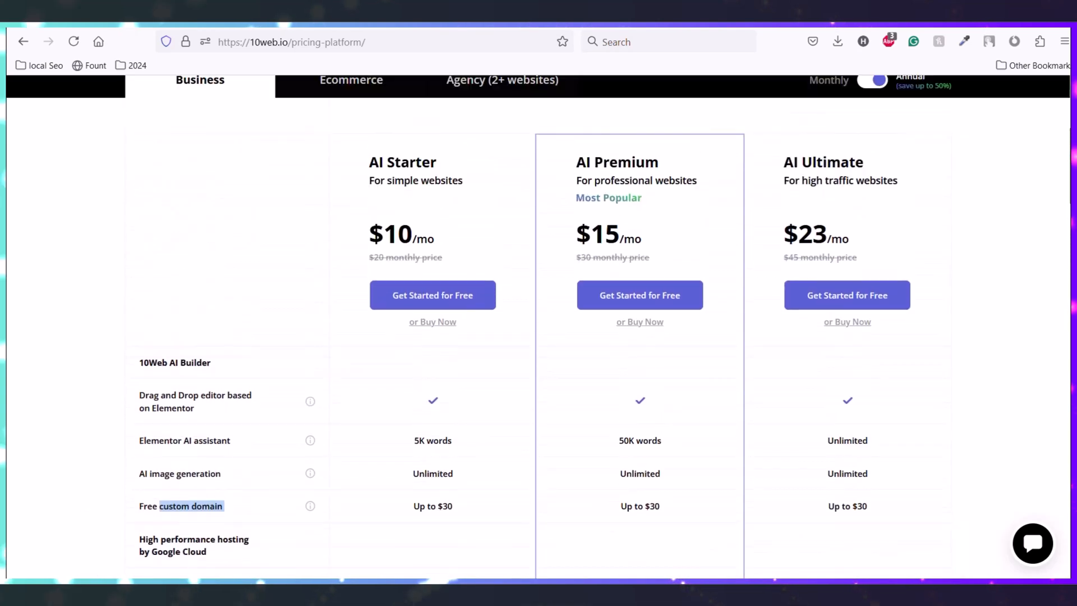
{"action": "scroll", "scroll_direction": "up", "scroll_amount": 3}
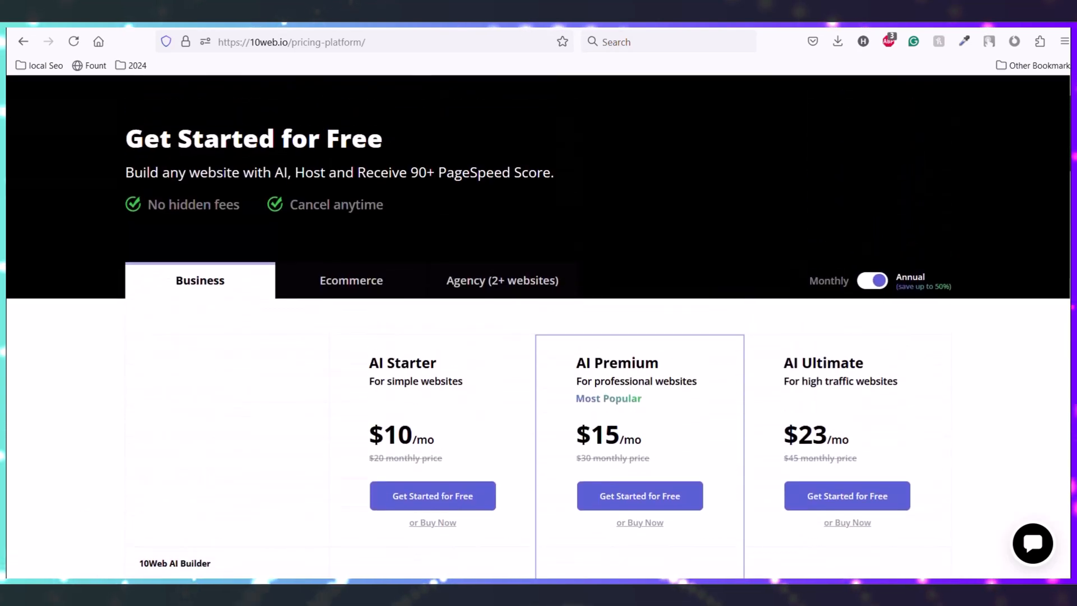
{"action": "scroll", "scroll_direction": "down", "scroll_amount": 3}
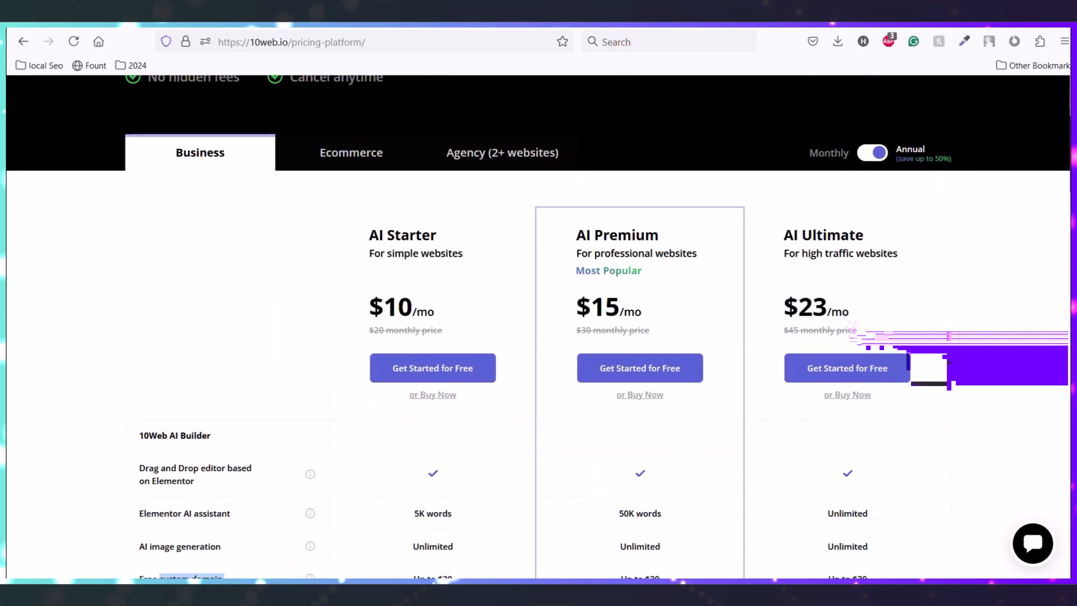
{"action": "scroll", "scroll_direction": "up", "scroll_amount": 3}
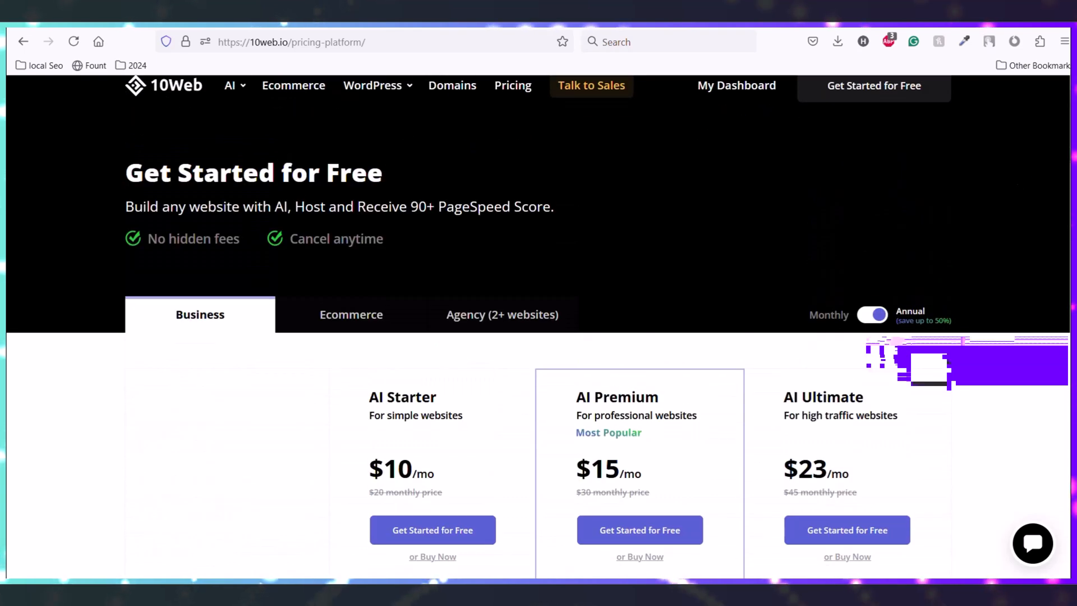